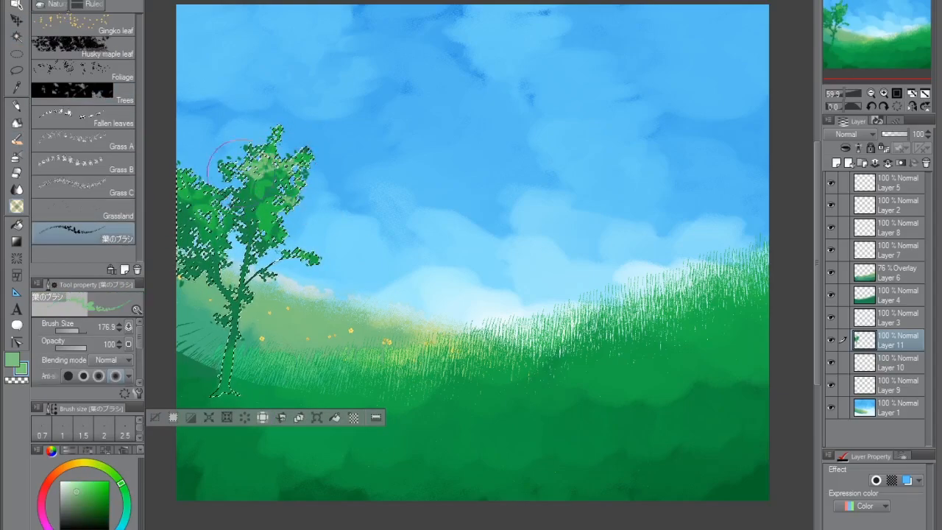
- Paint the leafy tree and grass on the hillside with the Foliage/Grass decoration brush
click(851, 134)
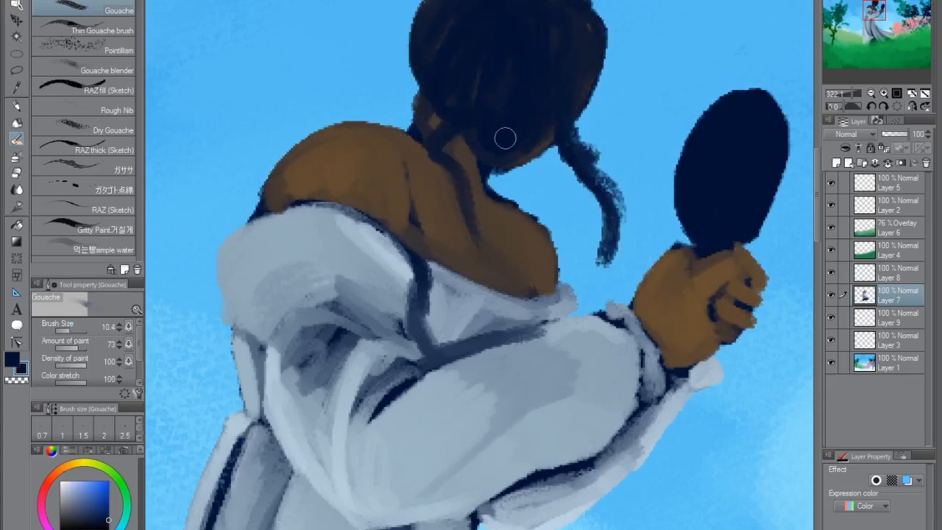
- Paint longer dark hair strands and the mirror's brown back with Gouache, readying RAZ Ink for details
drag(506, 138, 412, 202)
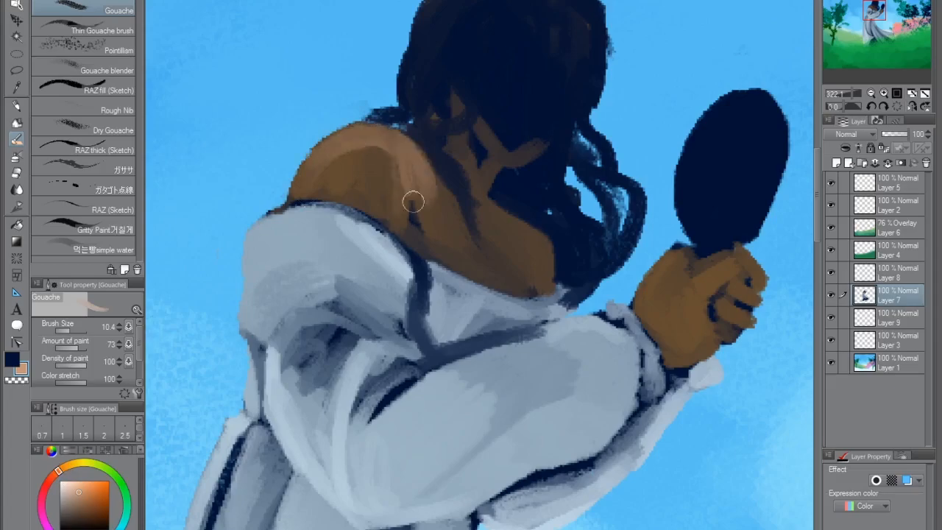
drag(412, 200, 392, 341)
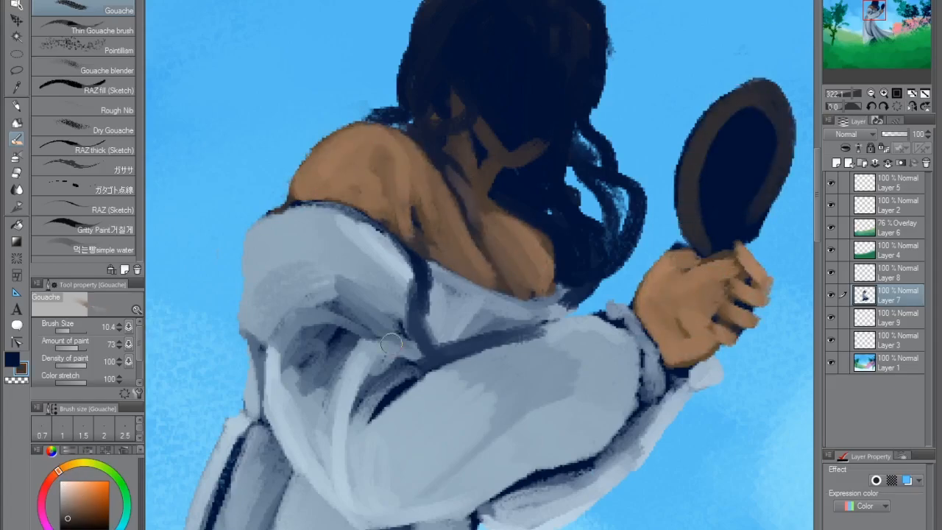
click(96, 150)
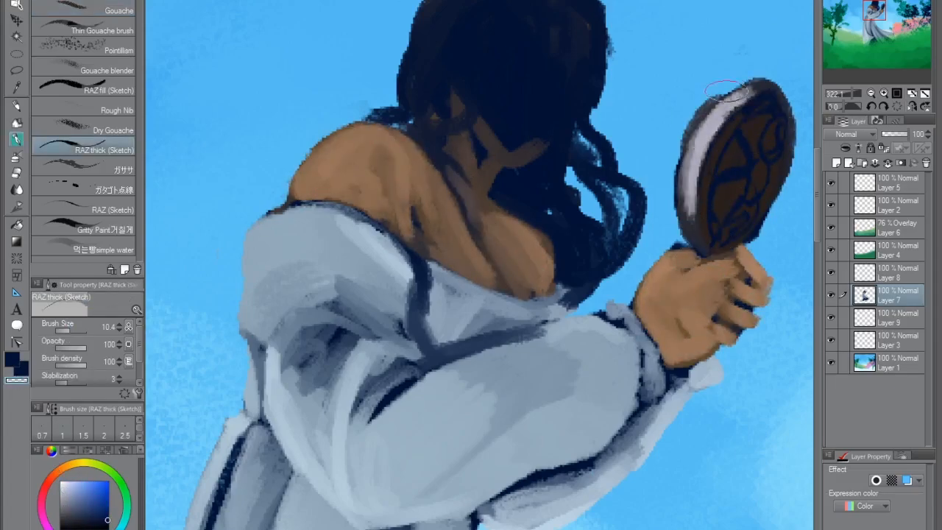